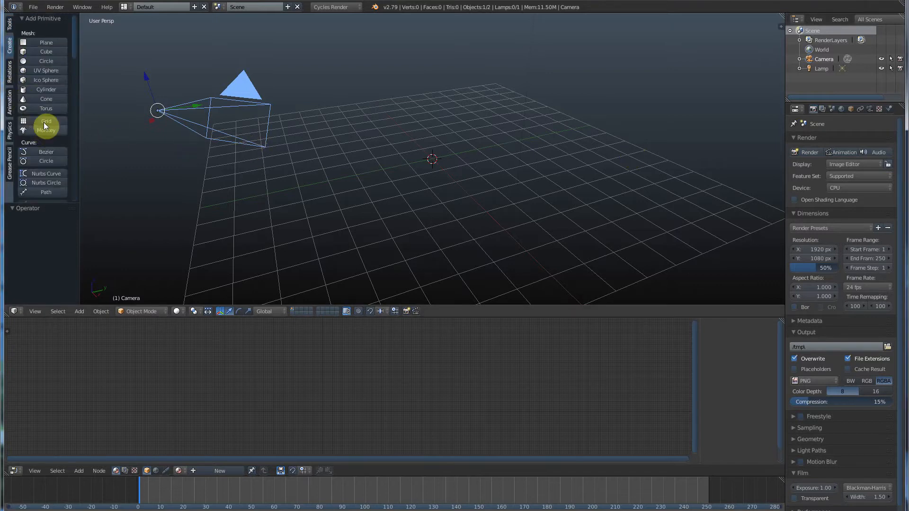
pyautogui.moveTo(45, 129)
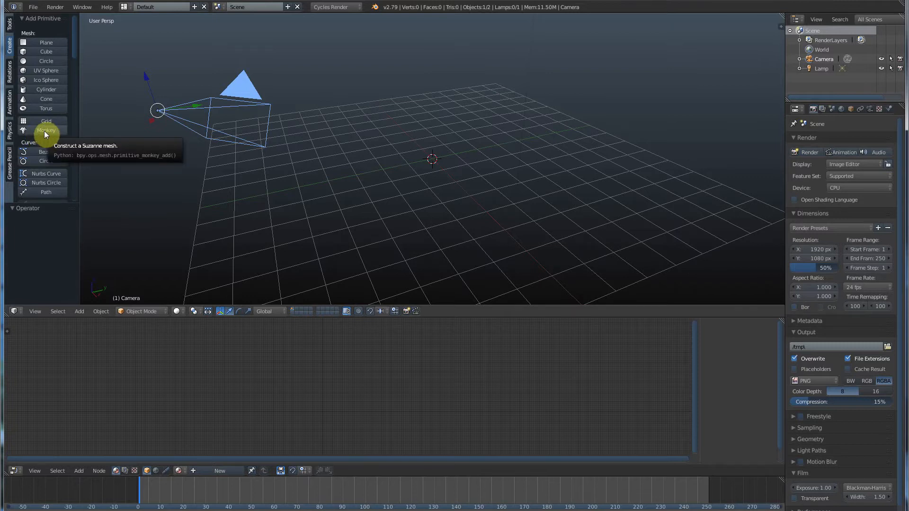
# Add a Suzanne monkey primitive at the scene origin
pyautogui.click(45, 129)
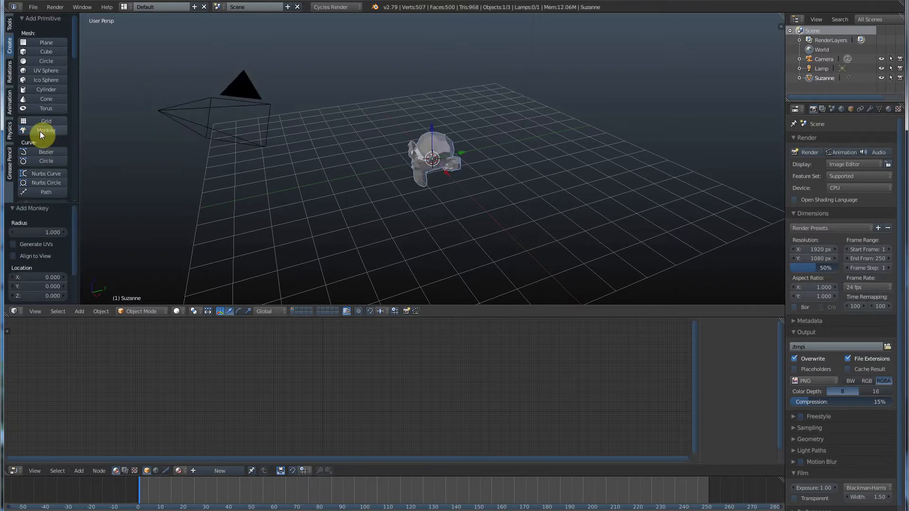
pyautogui.moveTo(604, 8)
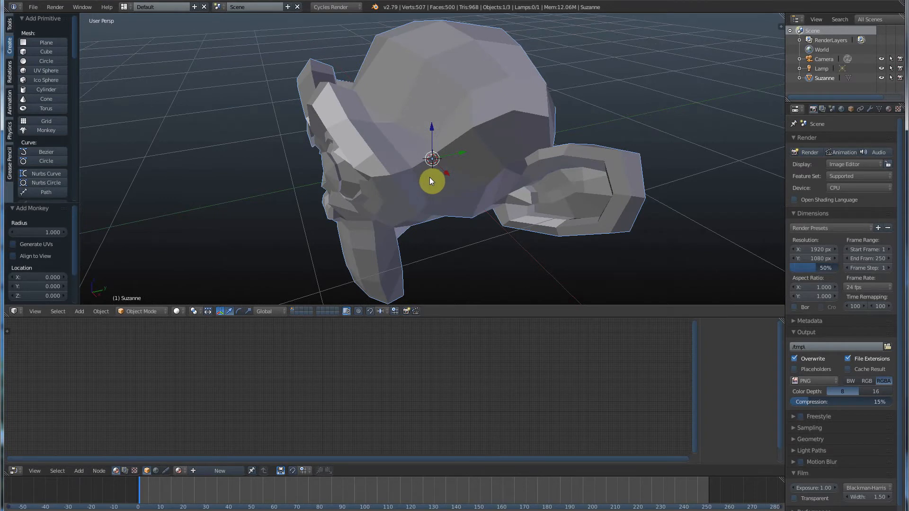
# Enter Edit Mode on Suzanne and orbit to view the top of the head
pyautogui.press('Tab')
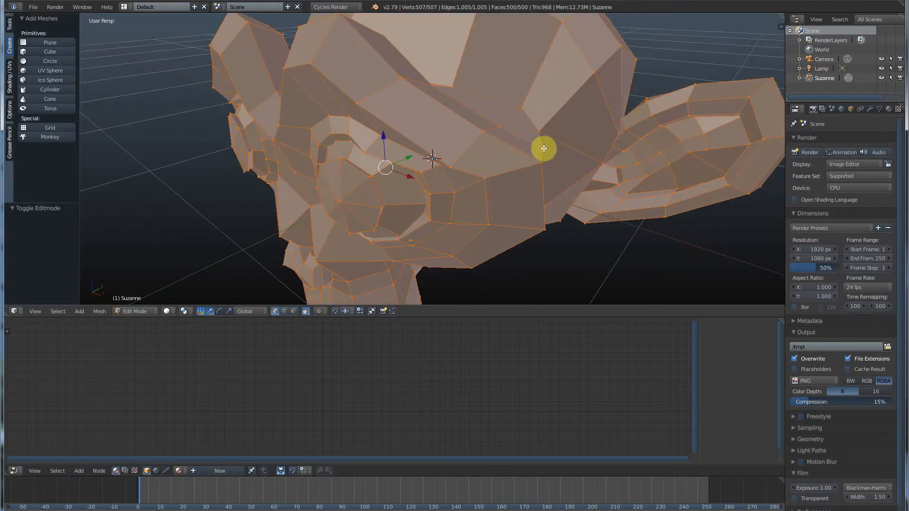
pyautogui.moveTo(393, 104)
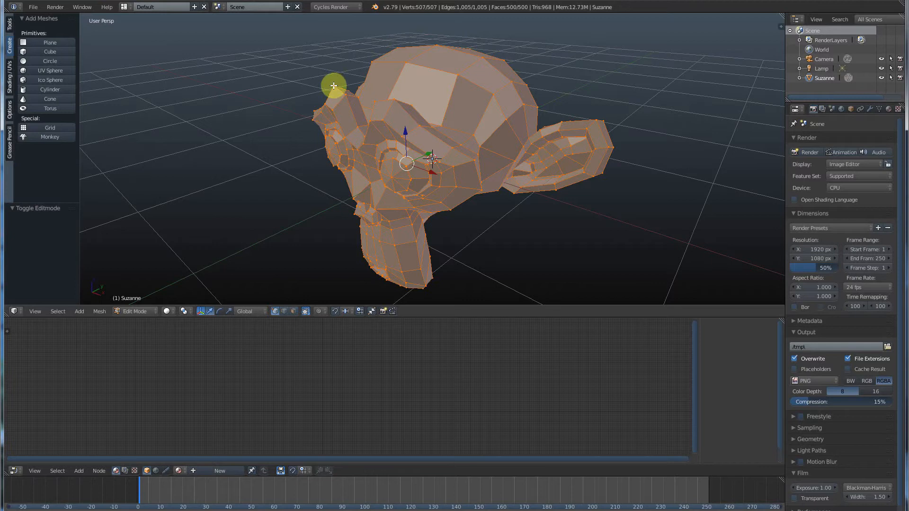
pyautogui.moveTo(333, 85); pyautogui.dragTo(328, 28)
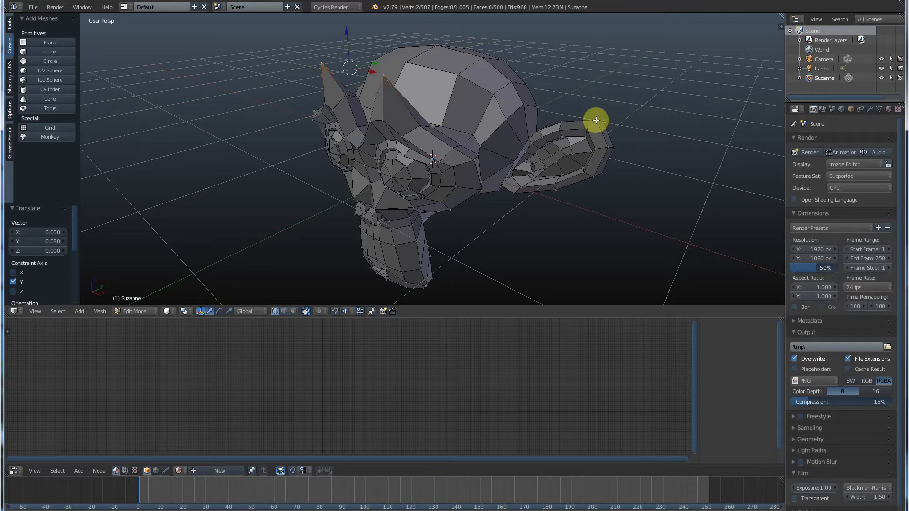
pyautogui.moveTo(614, 147)
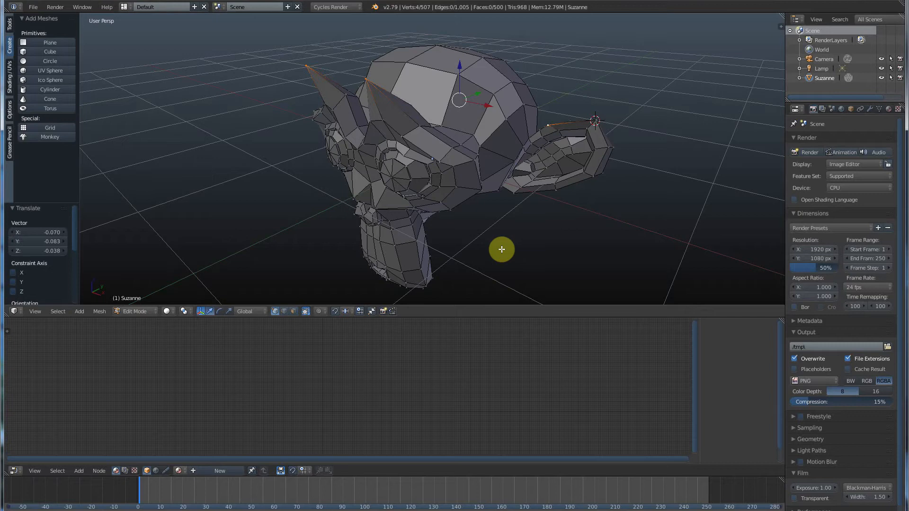
pyautogui.moveTo(279, 317)
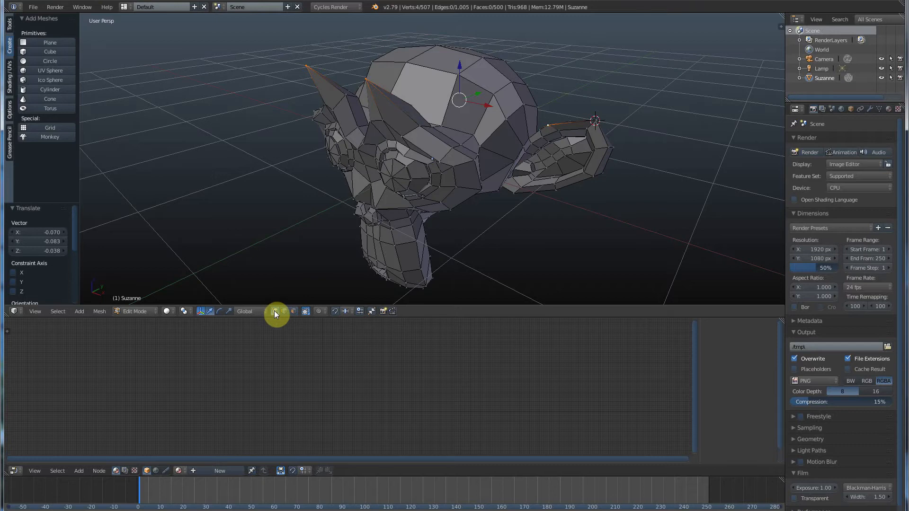
pyautogui.moveTo(285, 312)
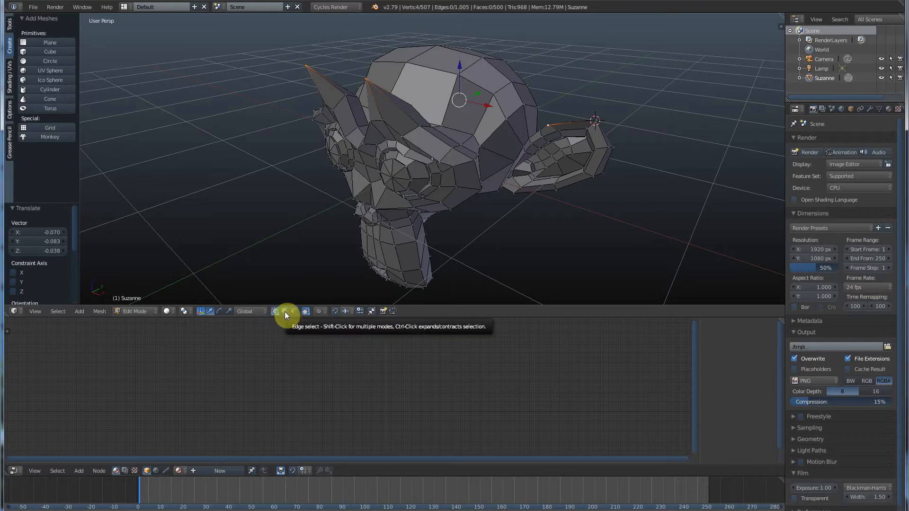
pyautogui.moveTo(294, 313)
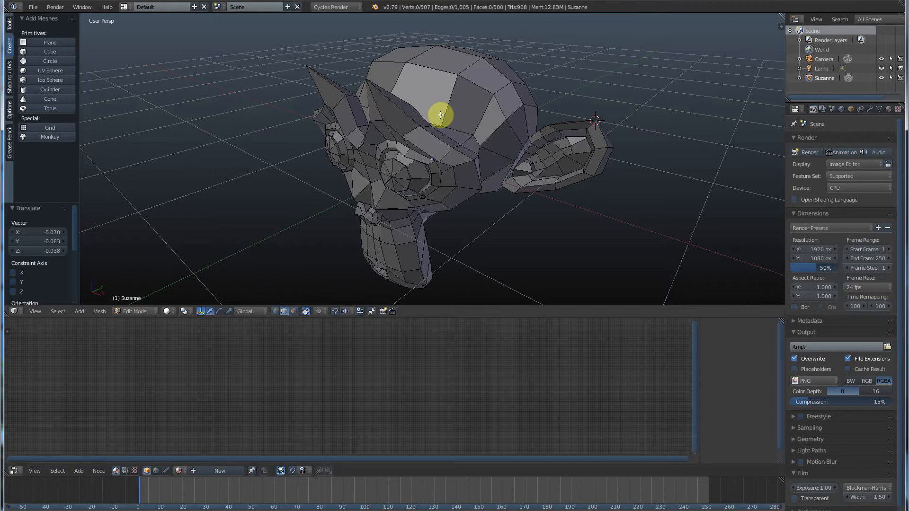
pyautogui.moveTo(349, 72)
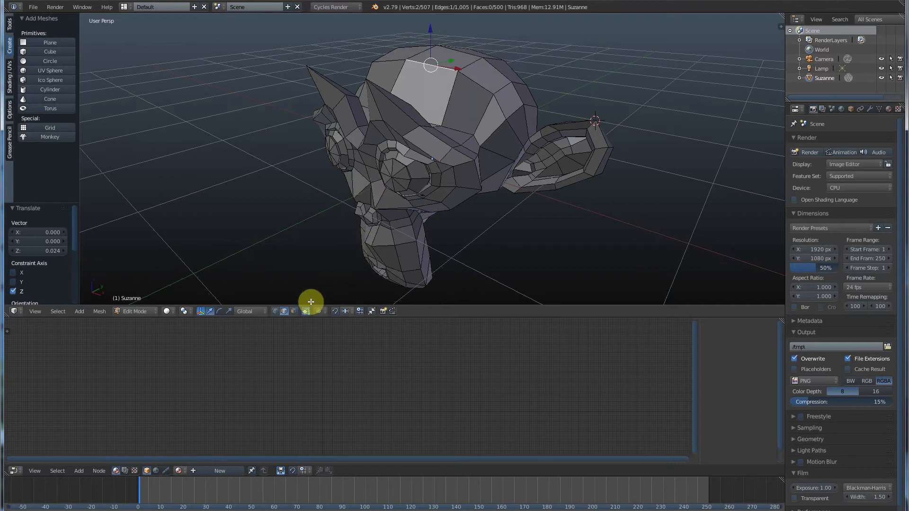
# Switch mesh selection mode to Faces
pyautogui.click(283, 312)
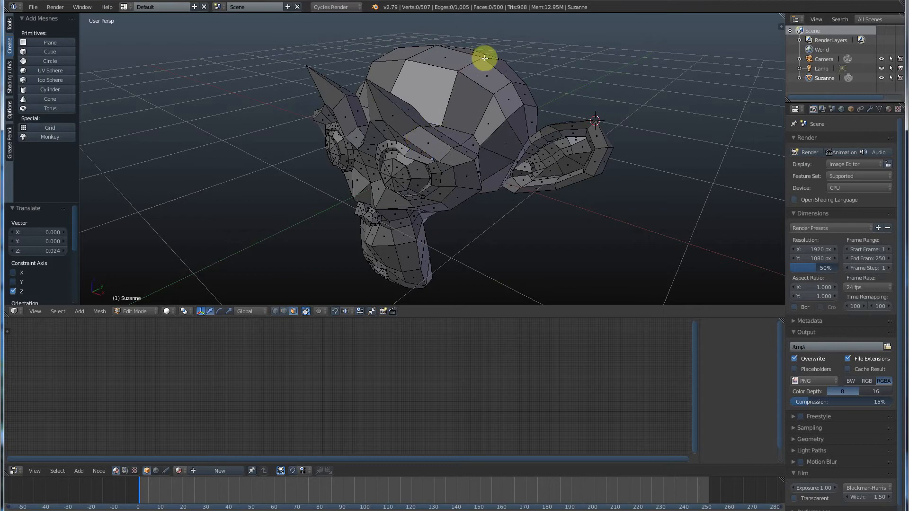
pyautogui.moveTo(429, 72)
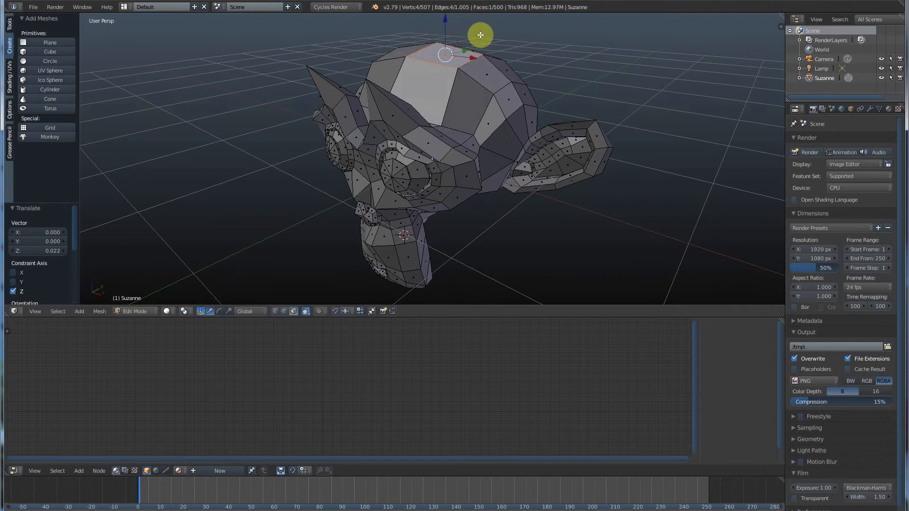
pyautogui.moveTo(509, 100)
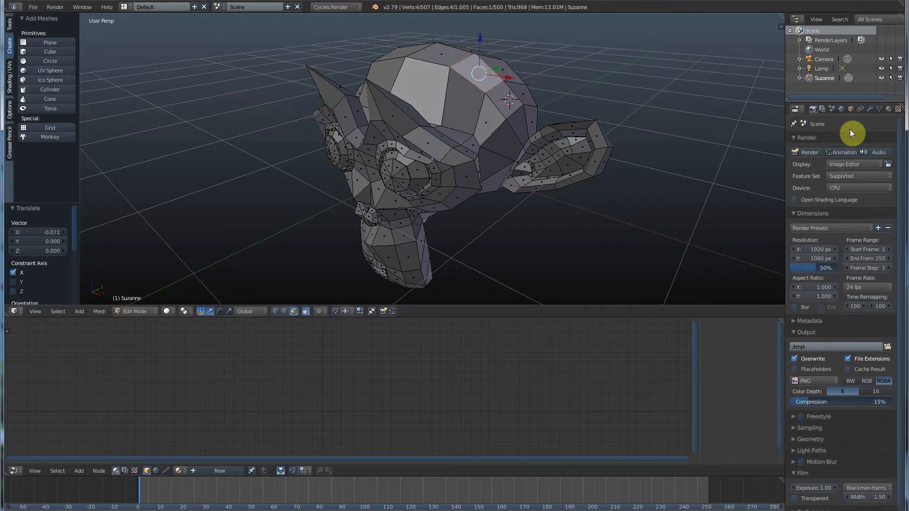
pyautogui.moveTo(375, 264)
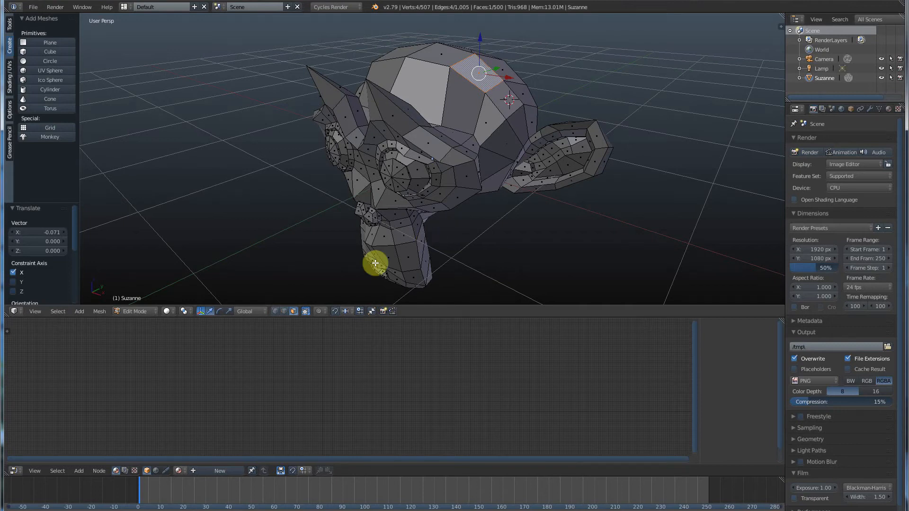
pyautogui.moveTo(284, 316)
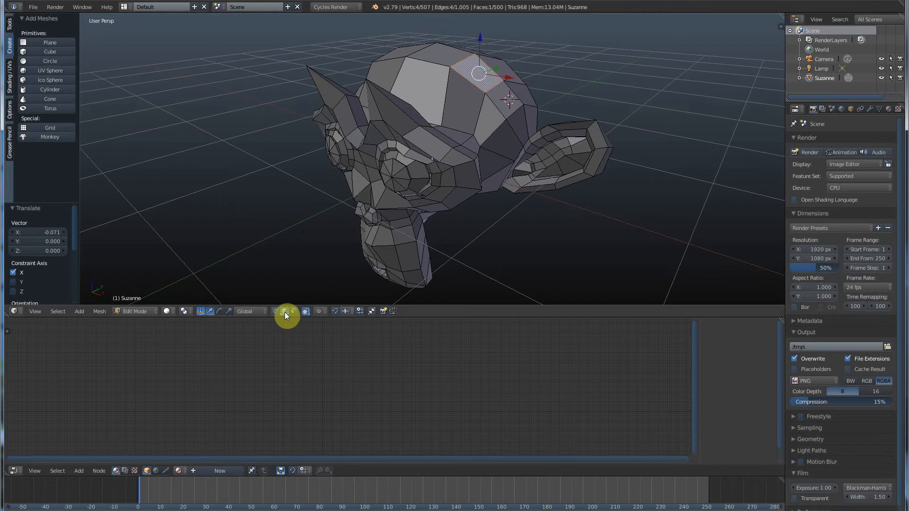
pyautogui.moveTo(400, 182)
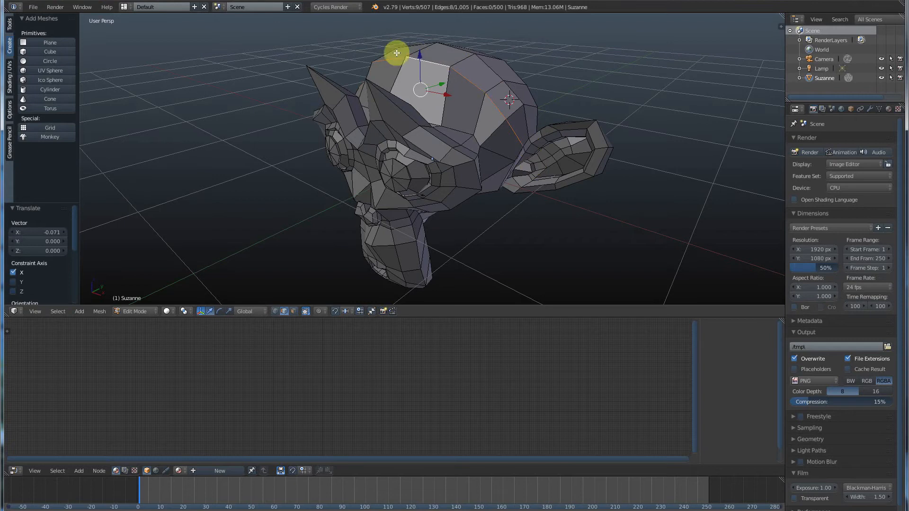
pyautogui.moveTo(515, 142)
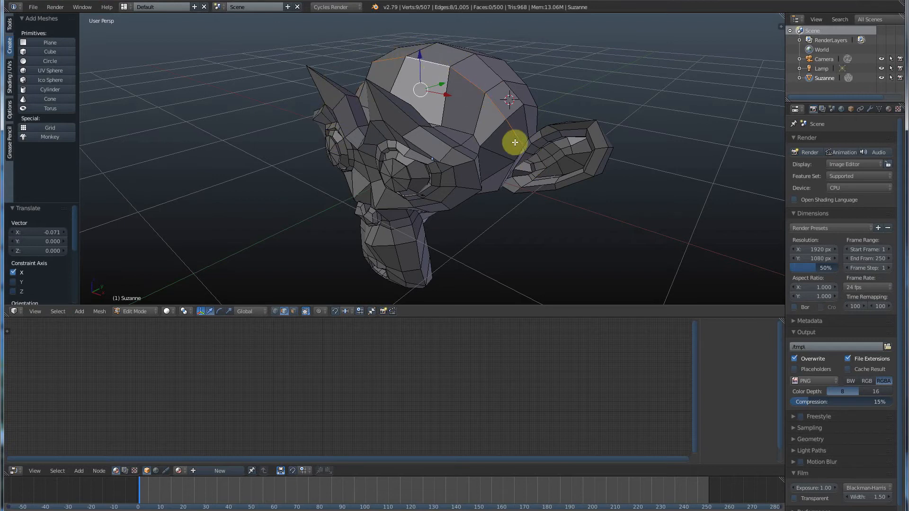
pyautogui.moveTo(491, 171)
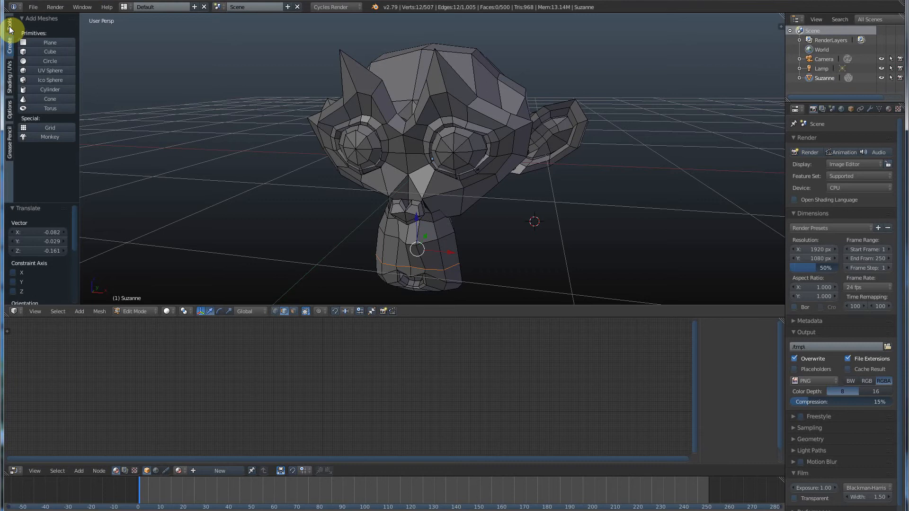
# Shrink the jaw edge loop with Scale, then select the loop around both eyes
pyautogui.click(7, 21)
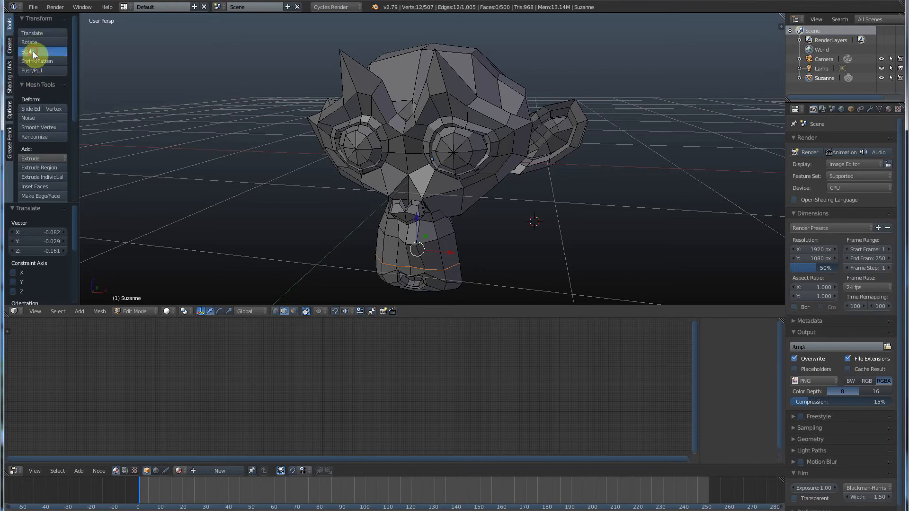
pyautogui.click(27, 51)
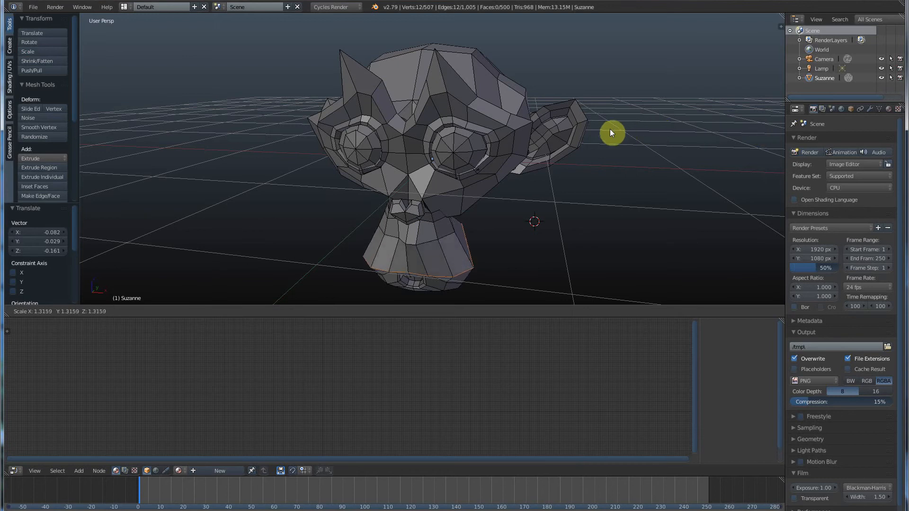
pyautogui.moveTo(116, 158)
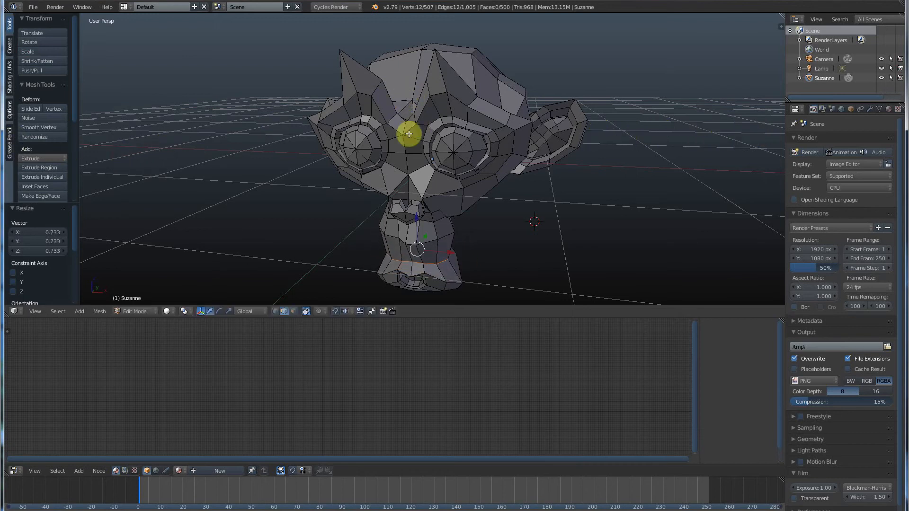
pyautogui.click(440, 194)
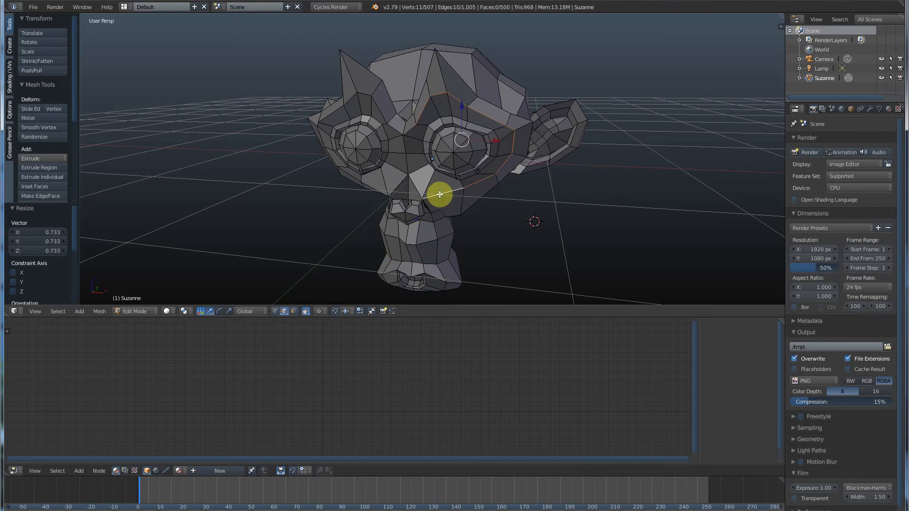
pyautogui.moveTo(376, 189)
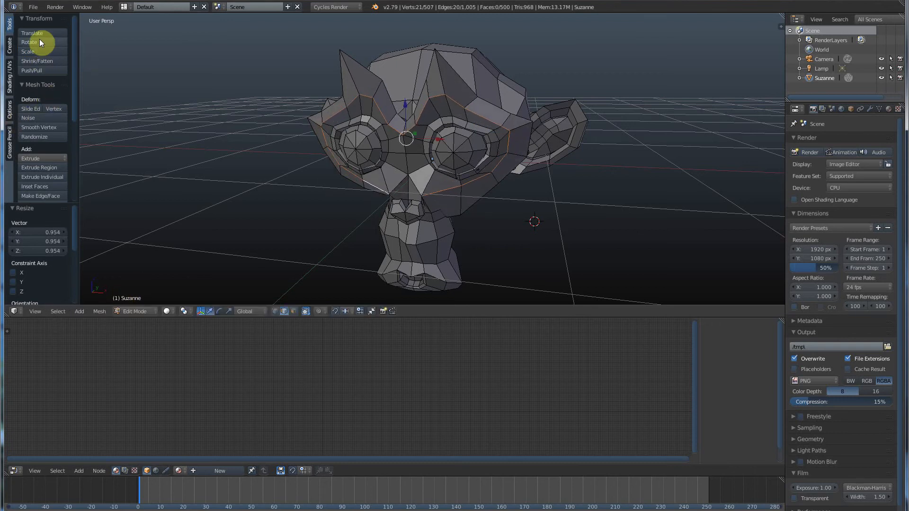
pyautogui.moveTo(415, 133)
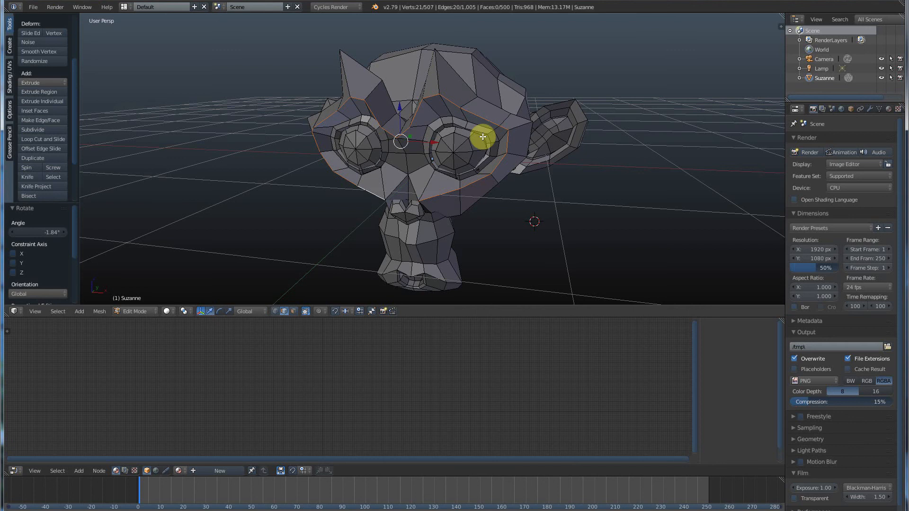
pyautogui.moveTo(434, 110)
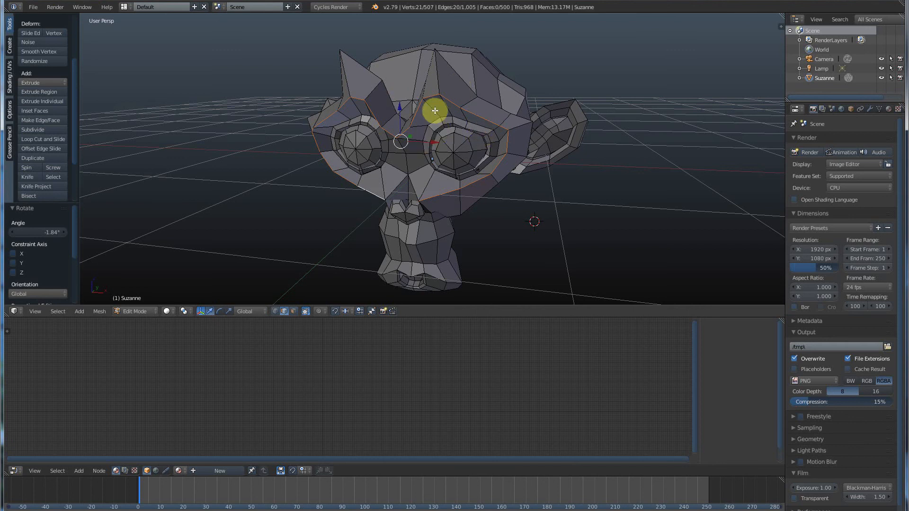
pyautogui.moveTo(443, 172)
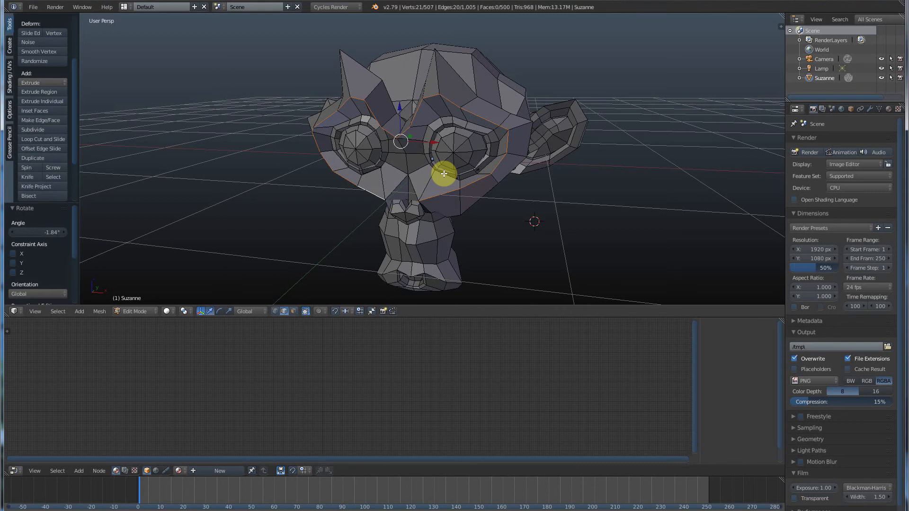
pyautogui.moveTo(432, 170)
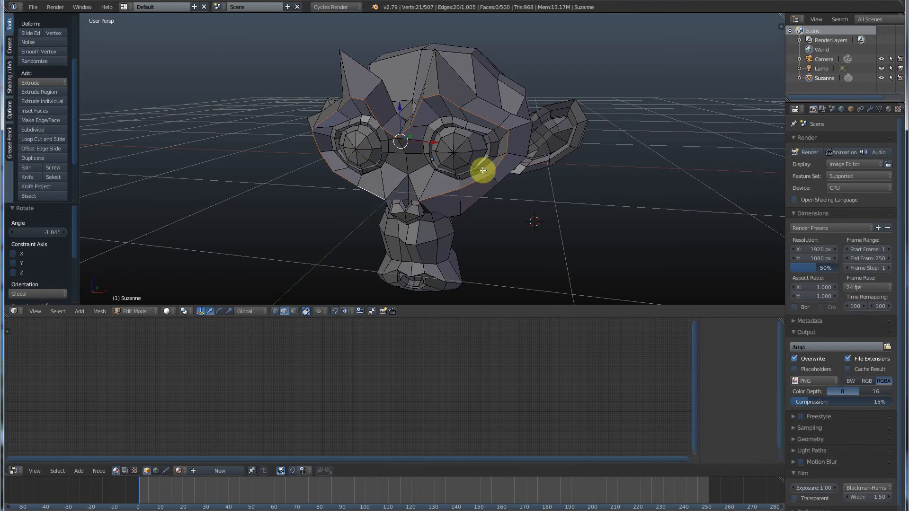
pyautogui.moveTo(383, 158)
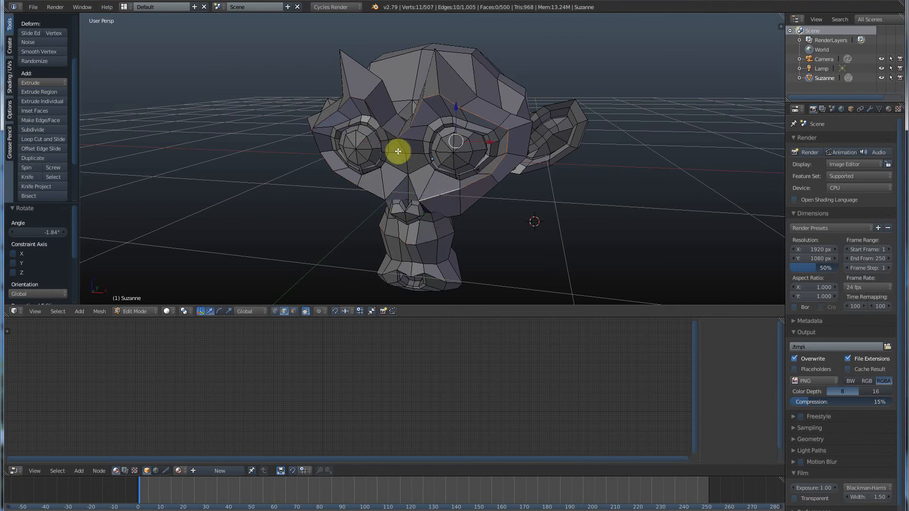
pyautogui.moveTo(597, 187)
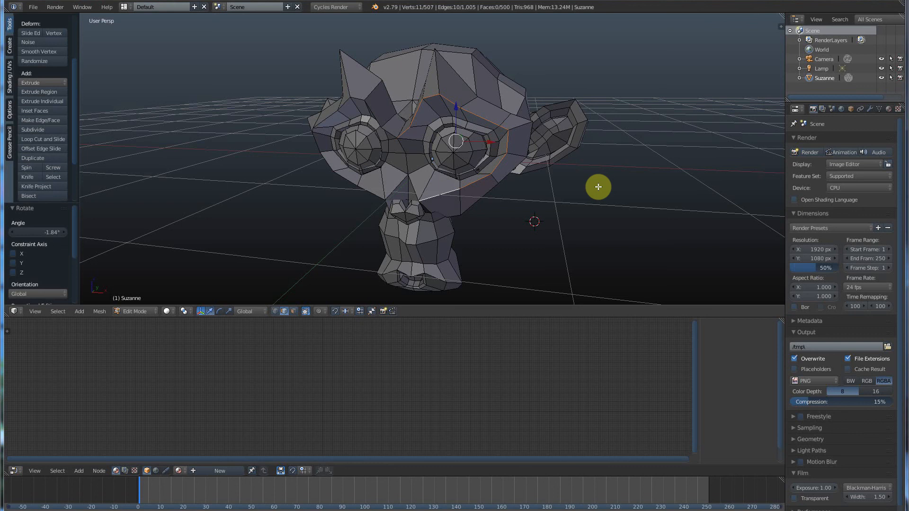
pyautogui.moveTo(432, 91)
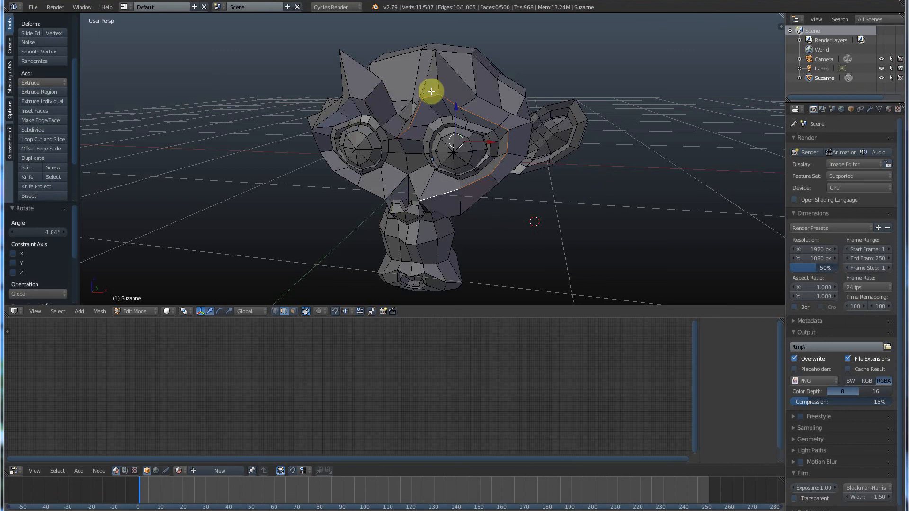